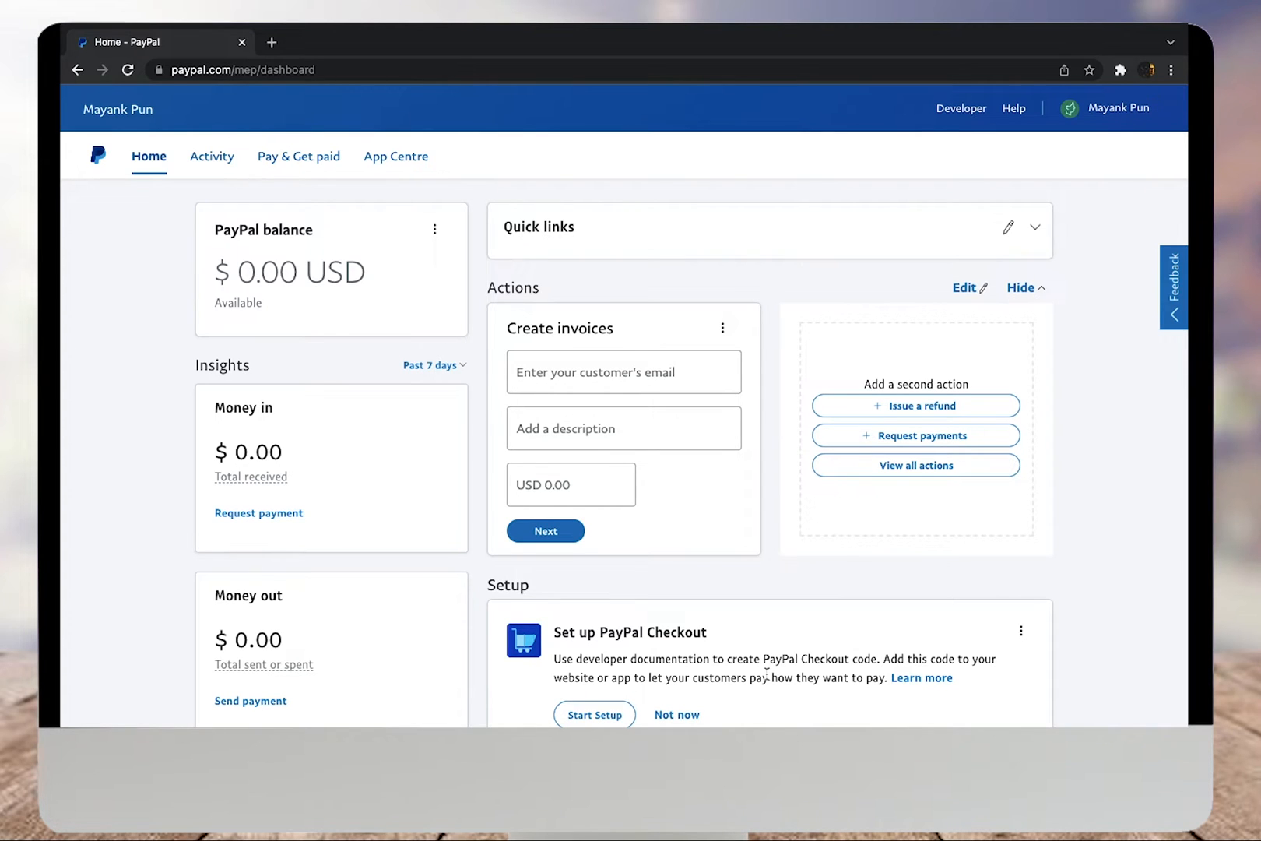
# Reach the Message Center from the profile menu, which shows no new messages
pyautogui.click(623, 428)
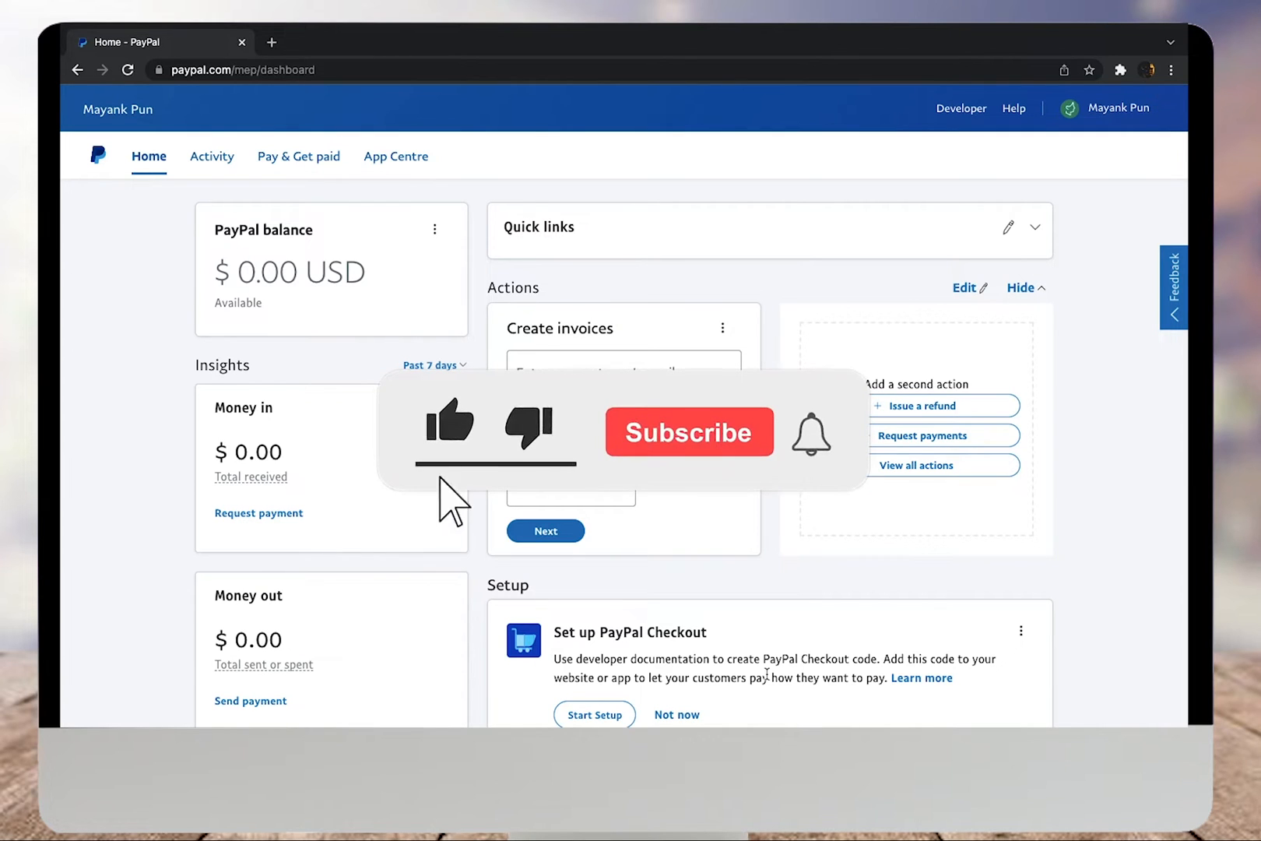
pyautogui.click(688, 432)
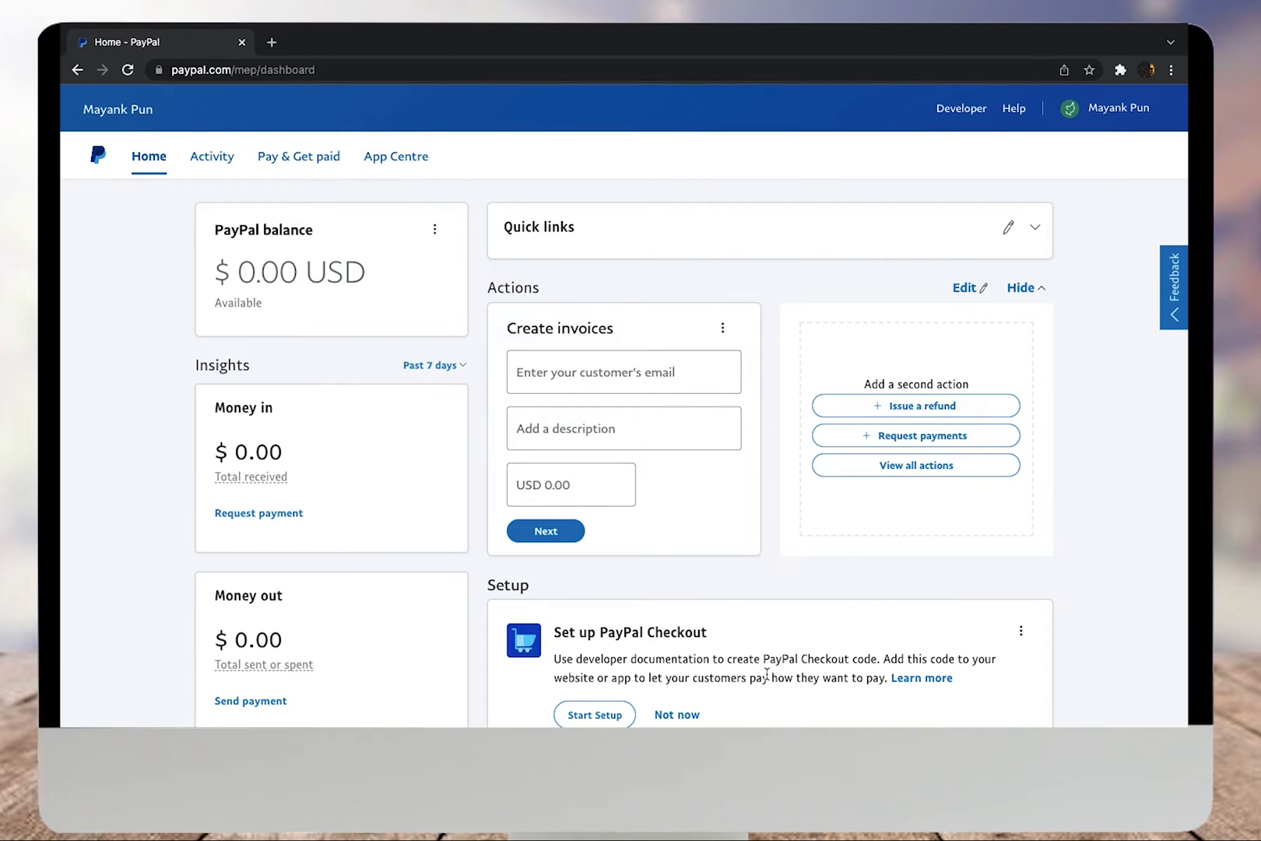
pyautogui.click(1014, 108)
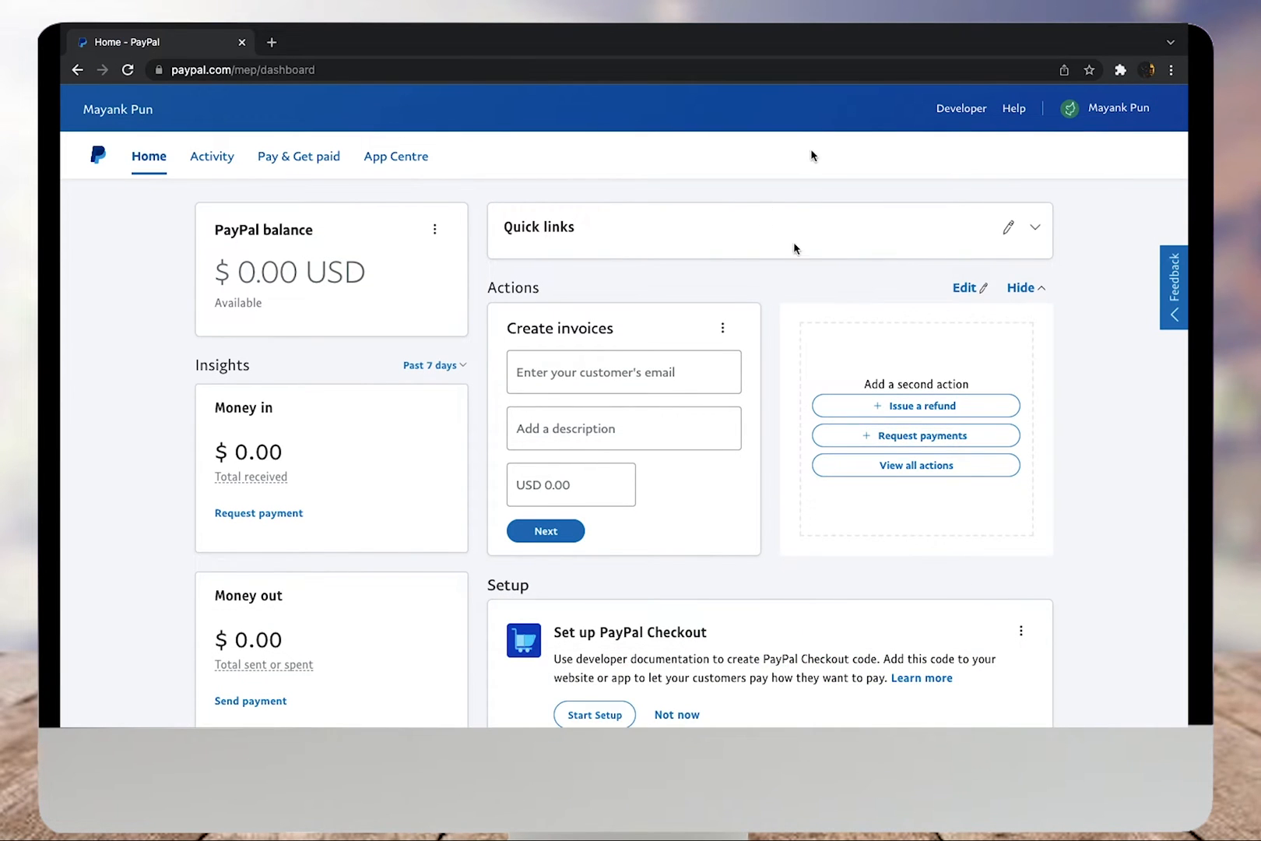
pyautogui.click(1116, 107)
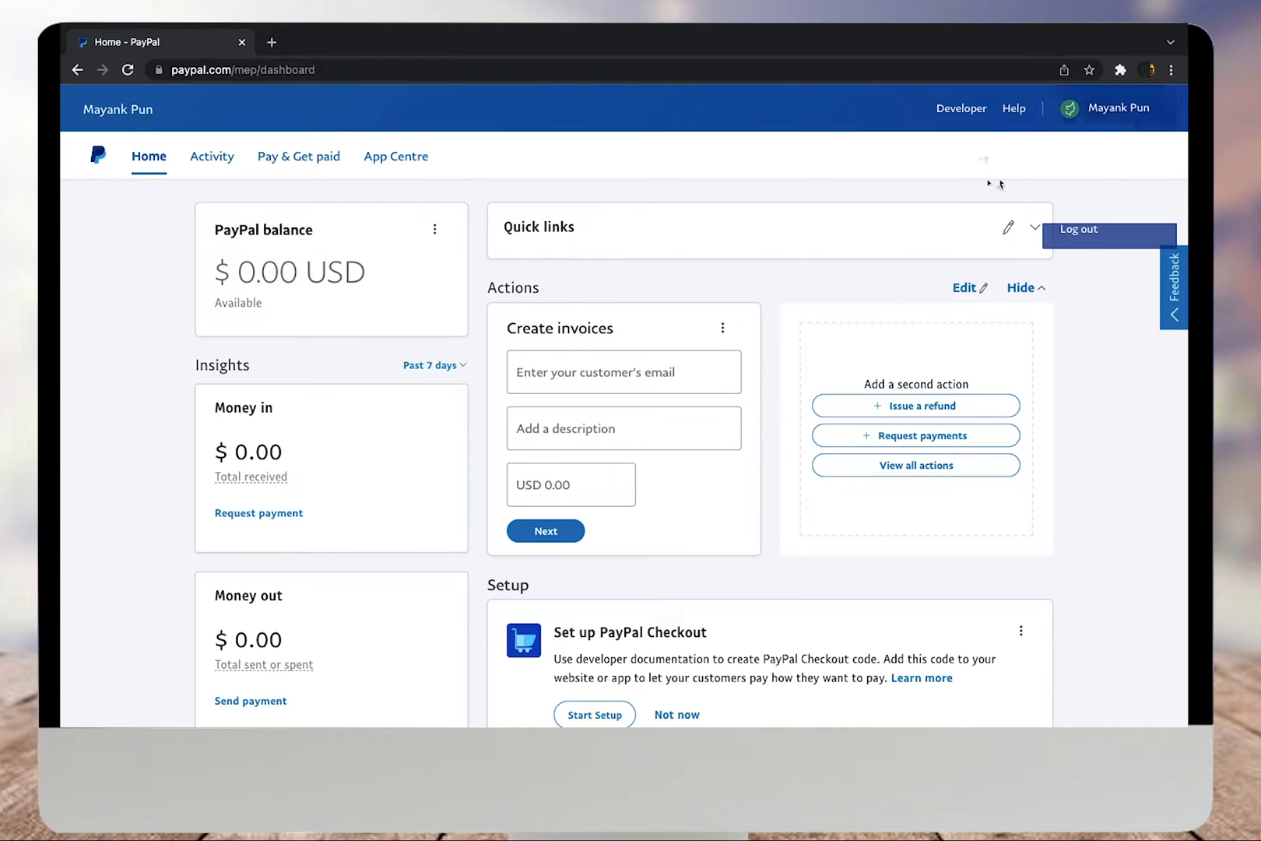
pyautogui.click(1118, 107)
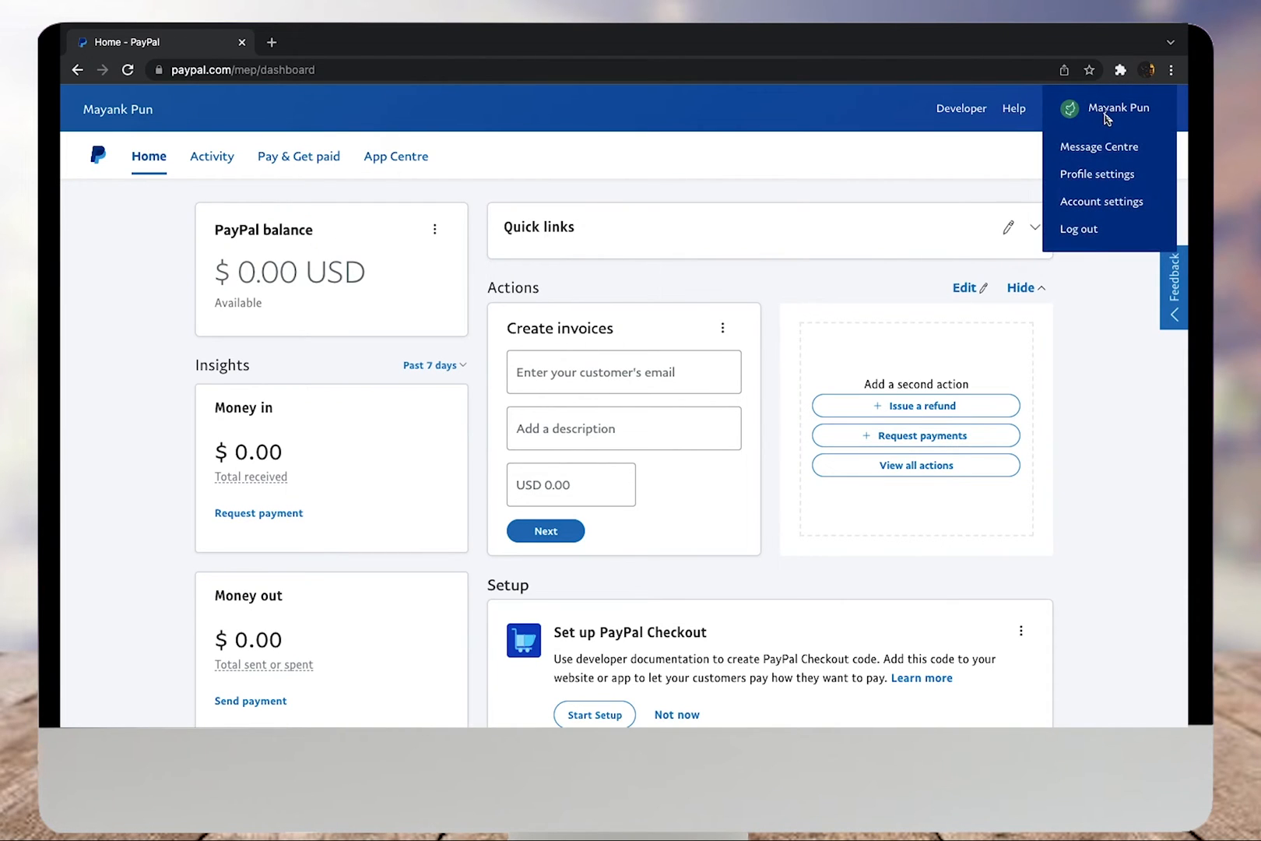
pyautogui.moveTo(1099, 146)
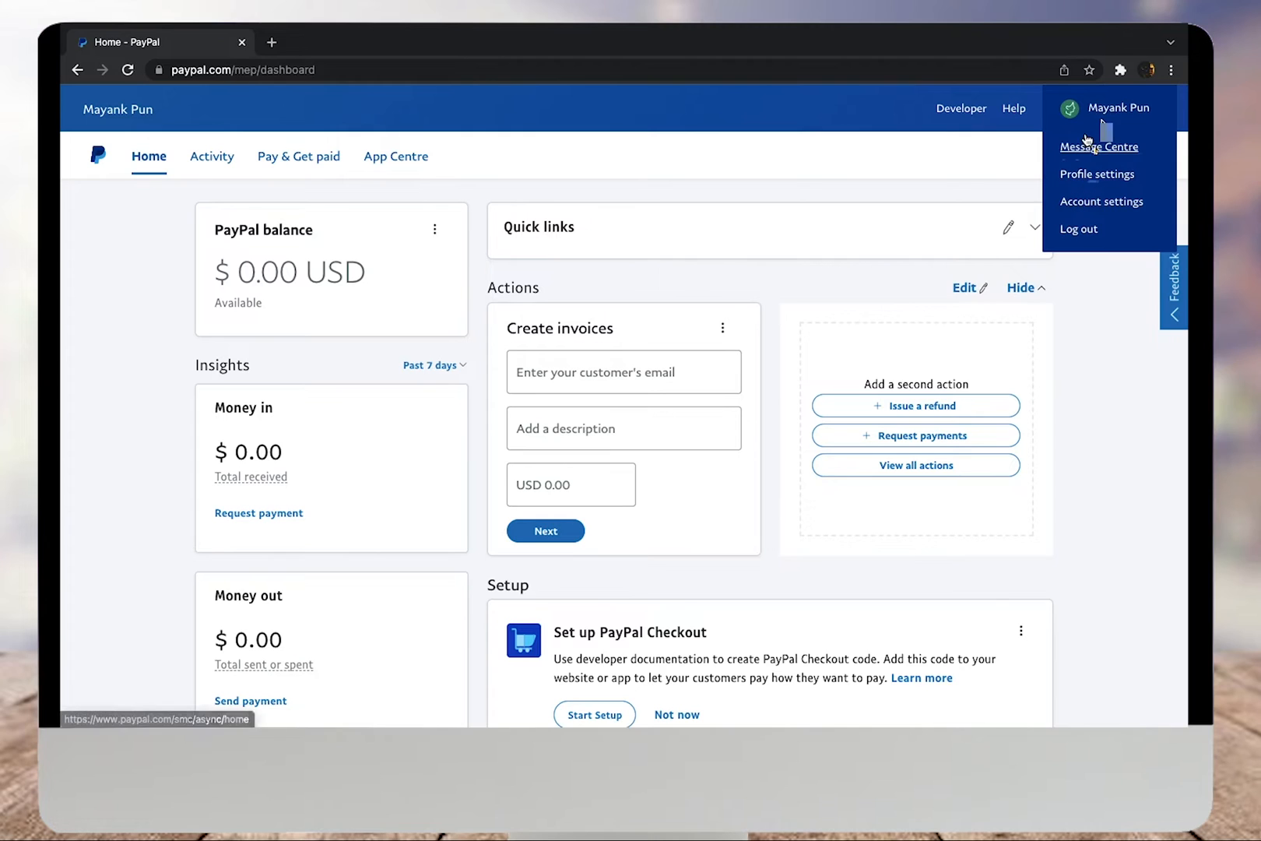
pyautogui.click(1098, 146)
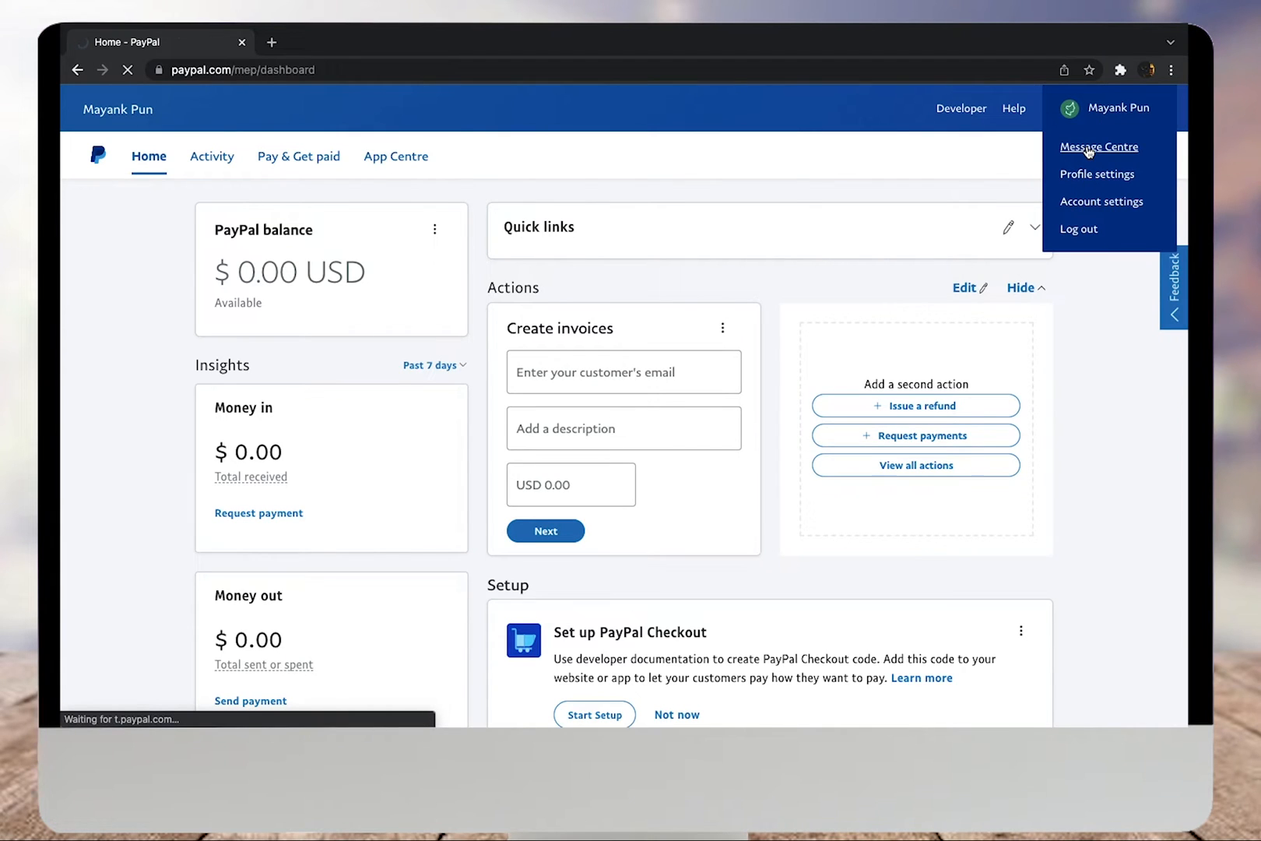
pyautogui.click(1097, 146)
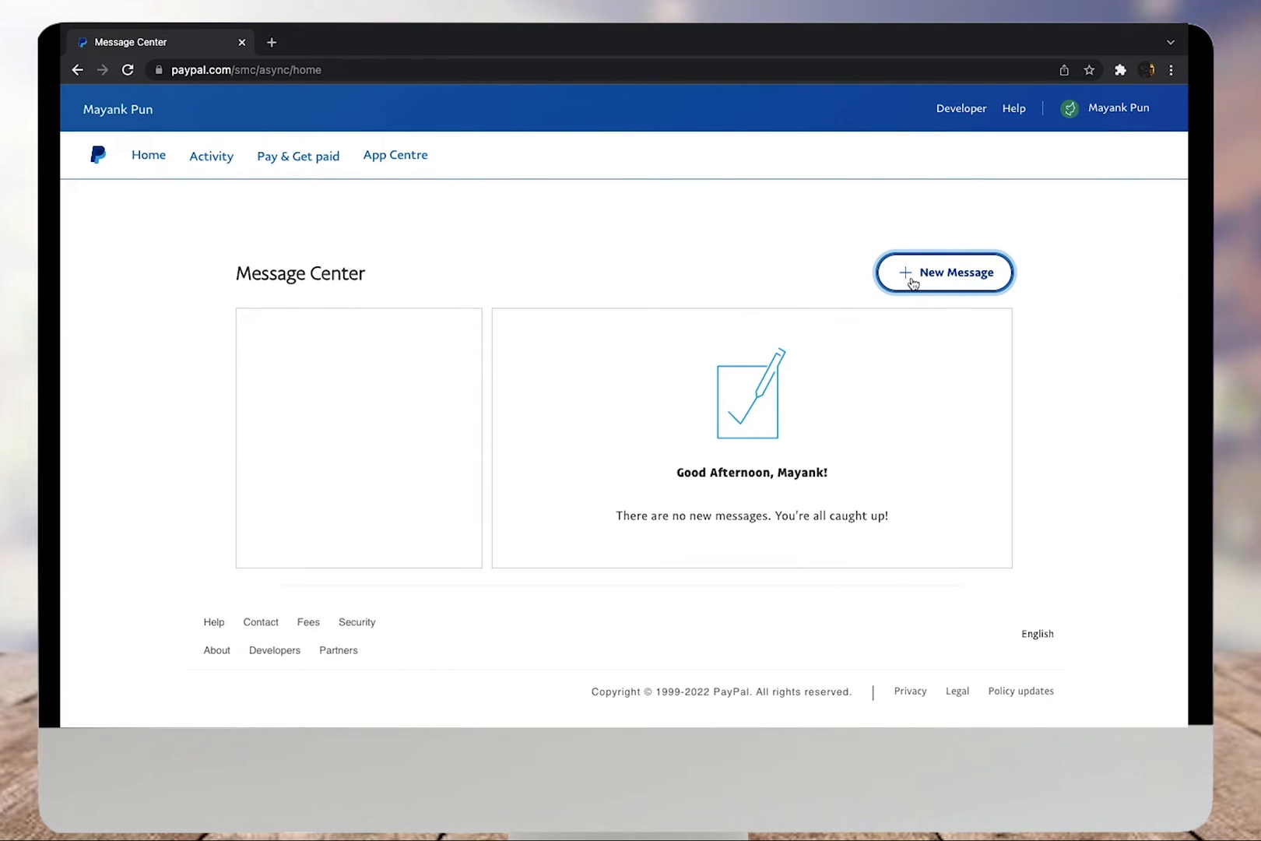
# Start a new PayPal Assistant chat about a Dispute and choose a follow-up option pointing to the Resolution Center
pyautogui.click(944, 272)
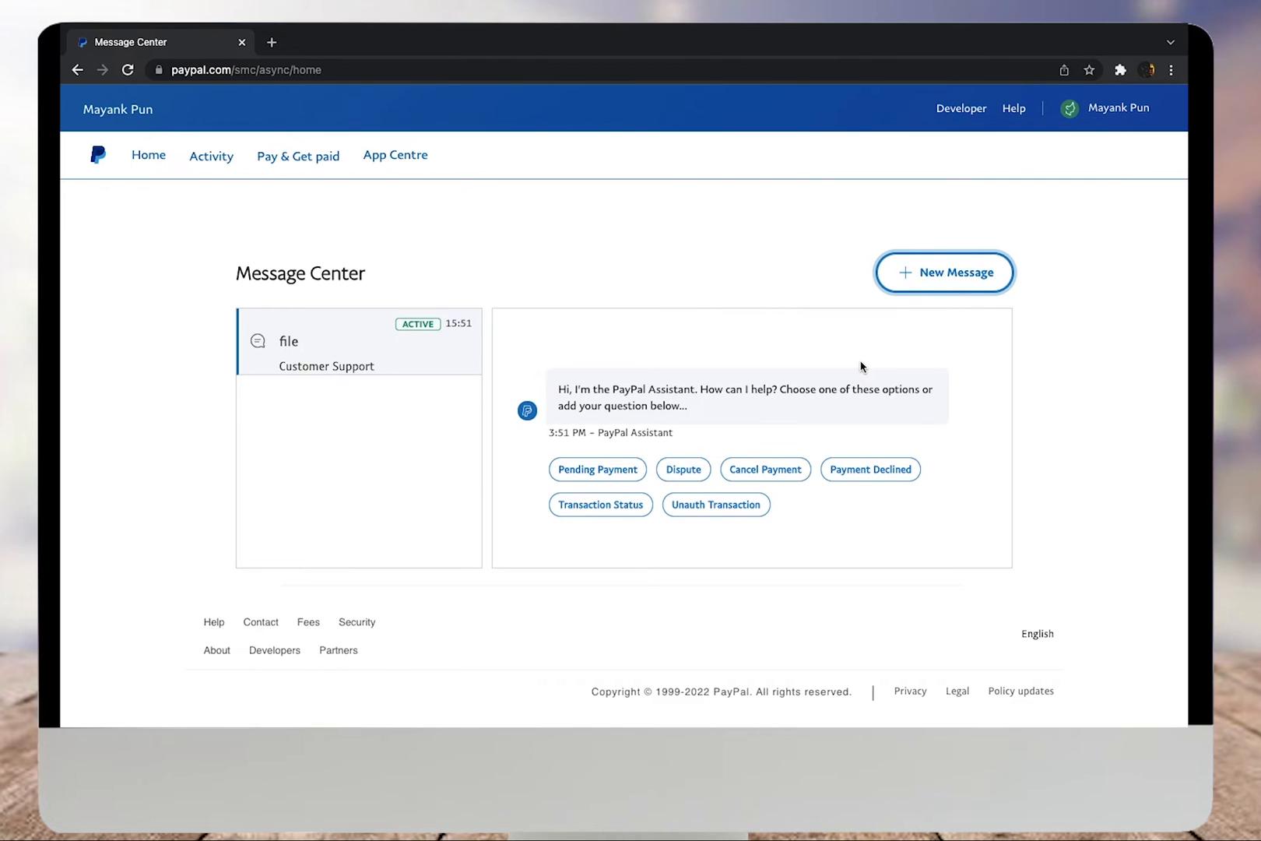
pyautogui.click(683, 469)
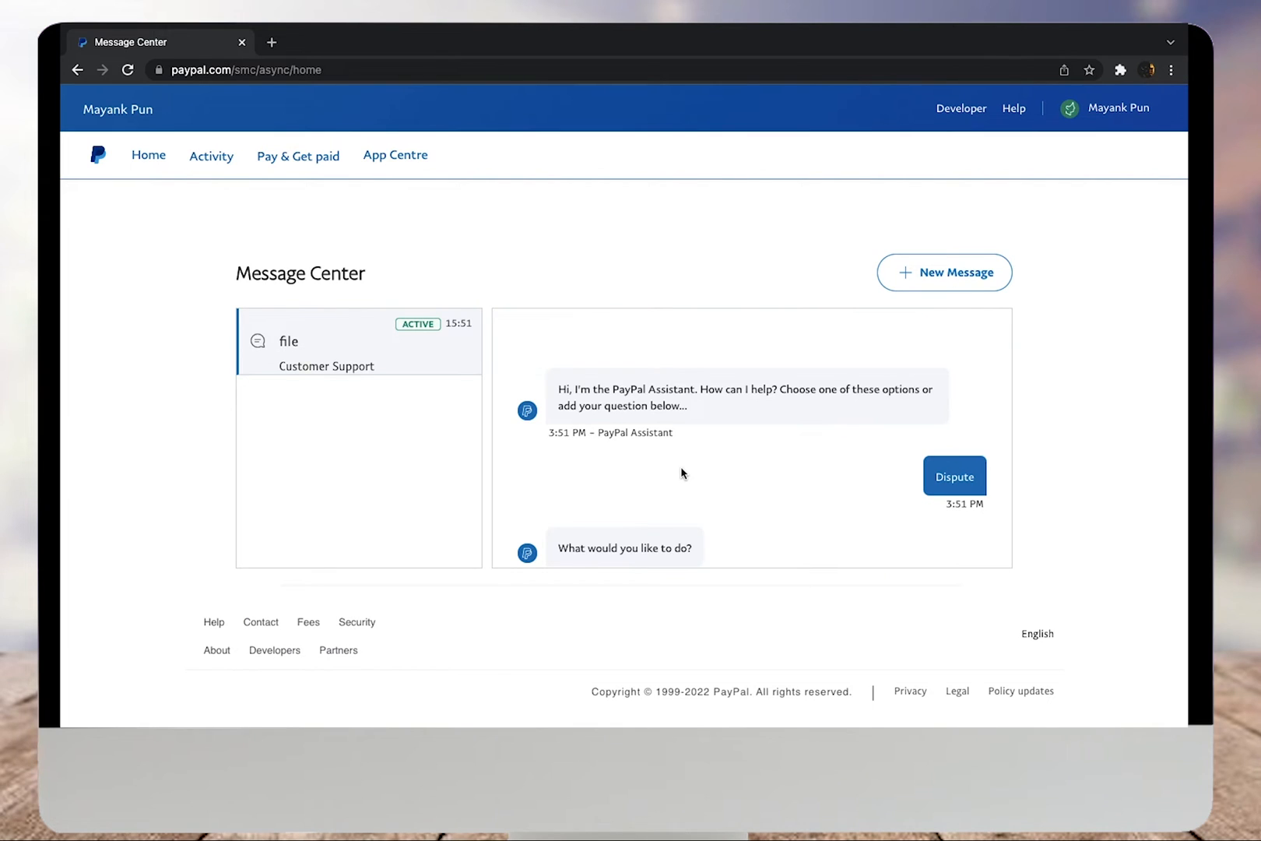
pyautogui.click(954, 474)
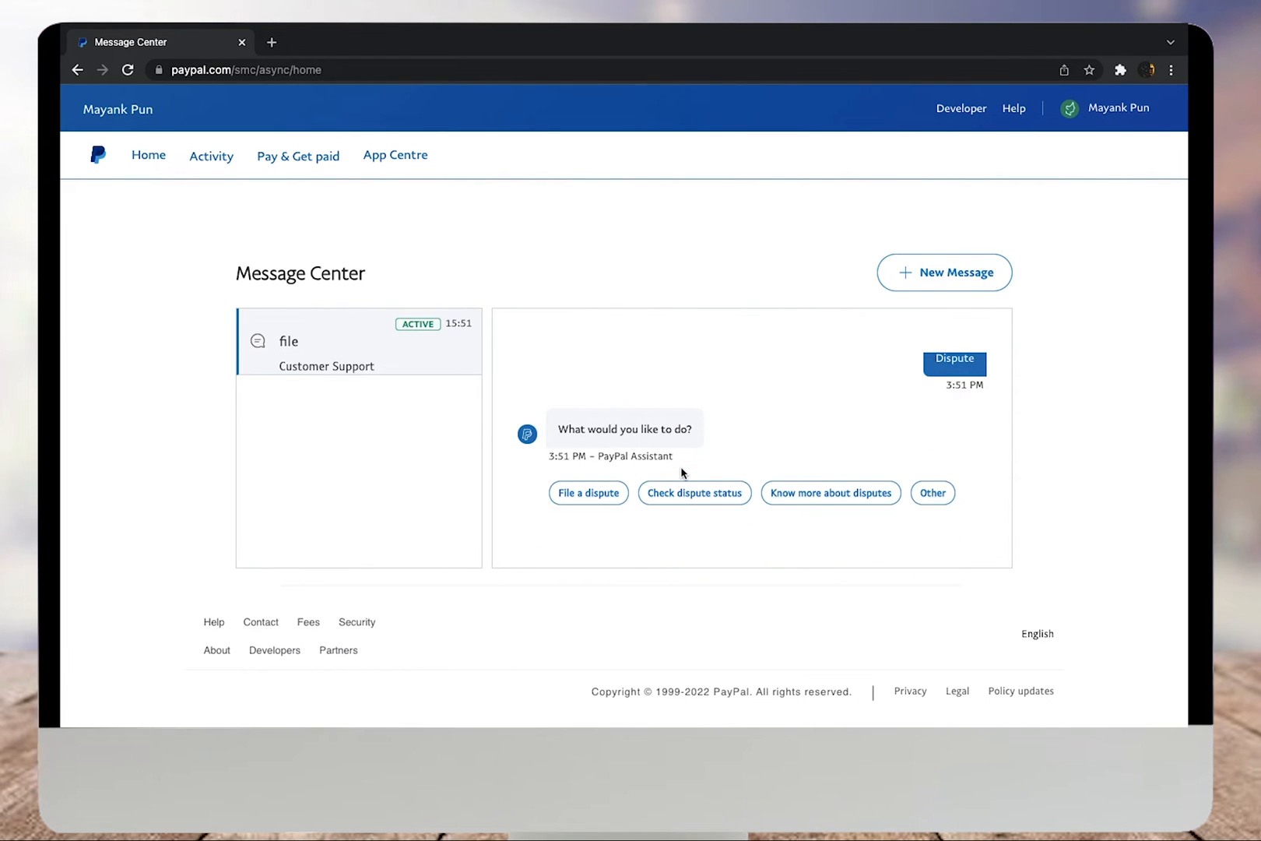
pyautogui.moveTo(795, 444)
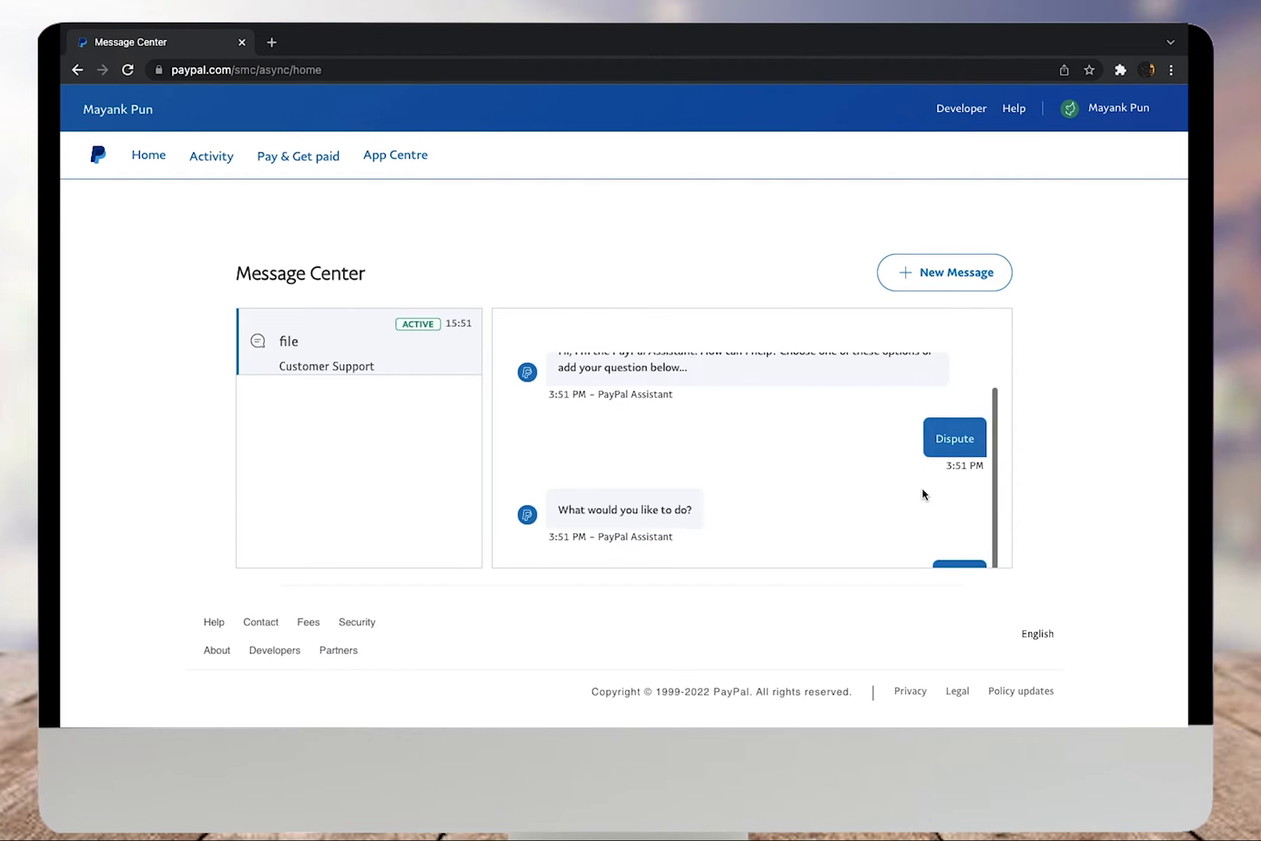
pyautogui.click(954, 437)
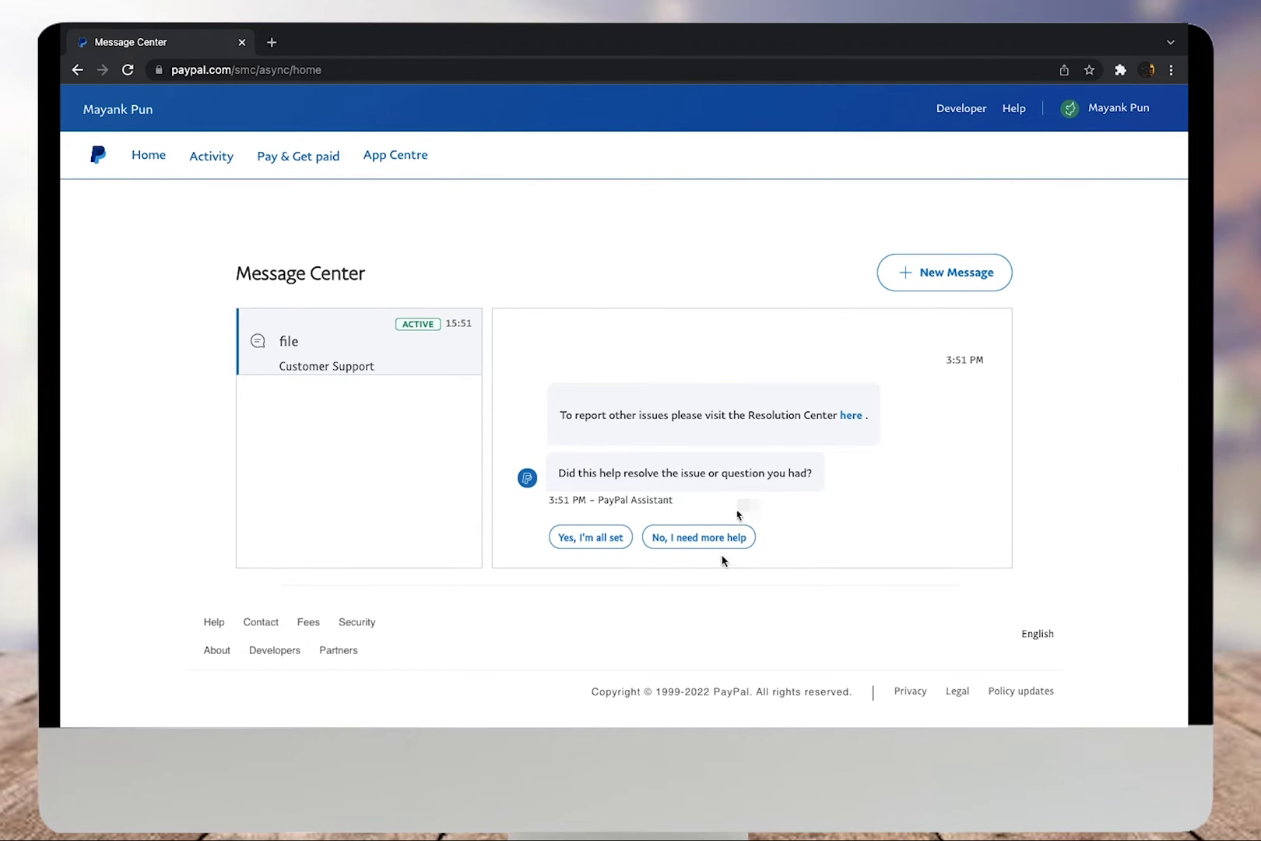
# Answer 'No, I need more help' and rate the experience as 'Not easy or difficult'
pyautogui.click(697, 537)
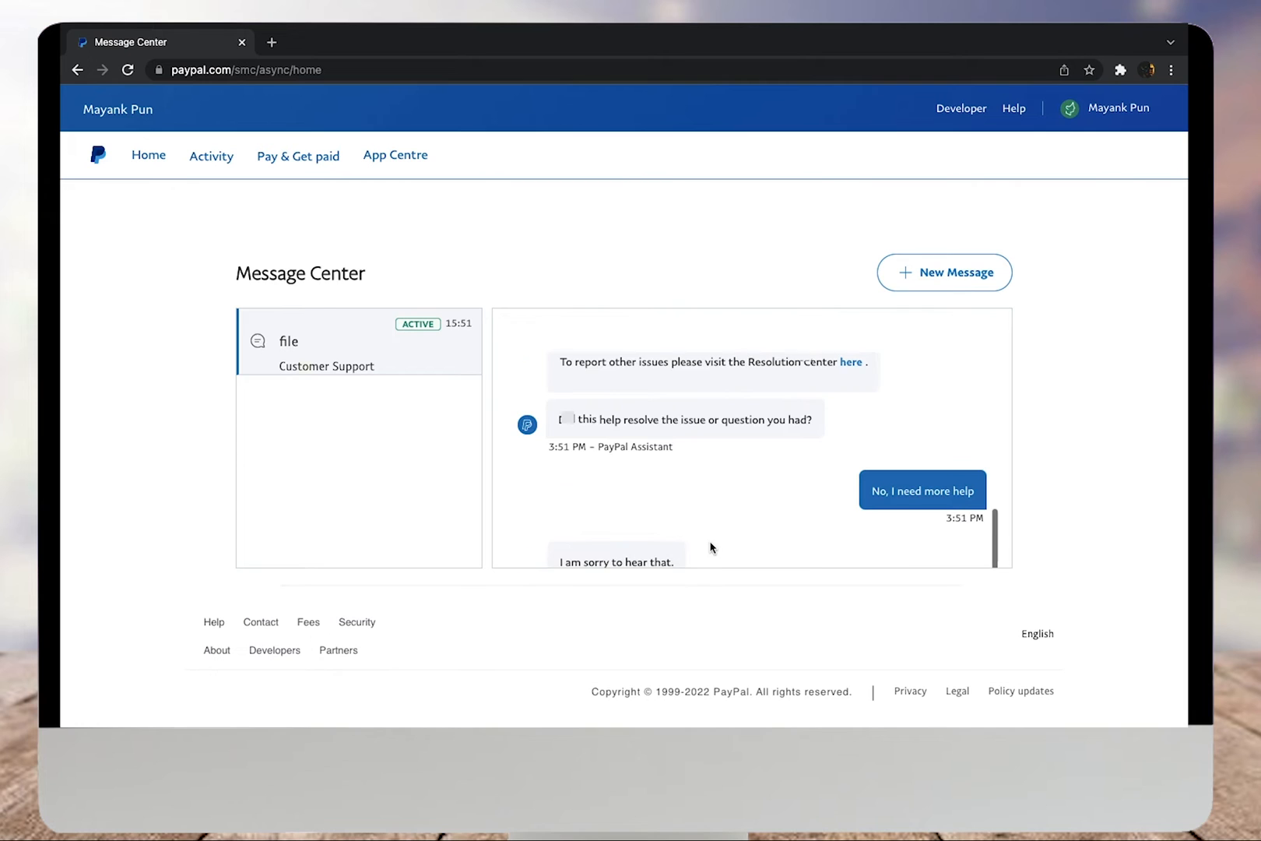
pyautogui.click(923, 491)
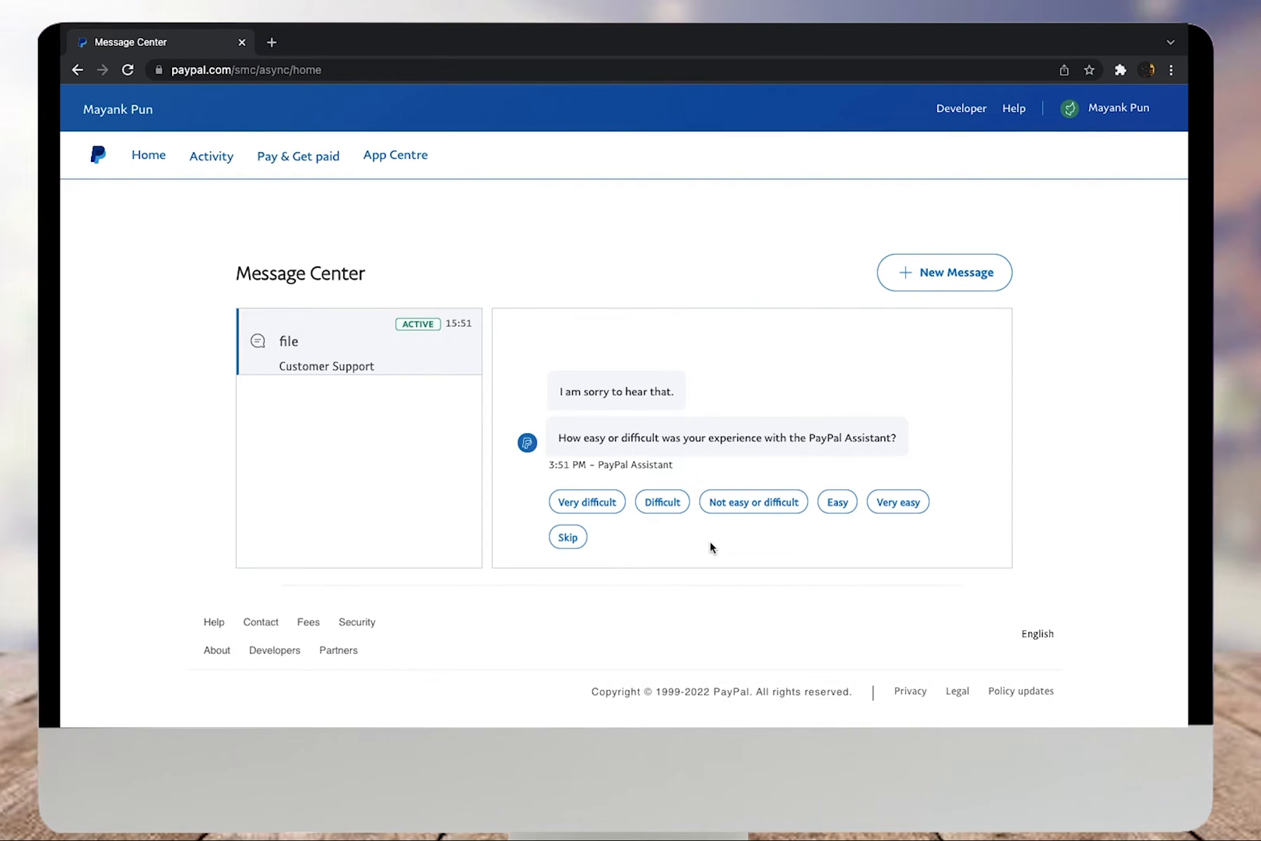
pyautogui.moveTo(690, 549)
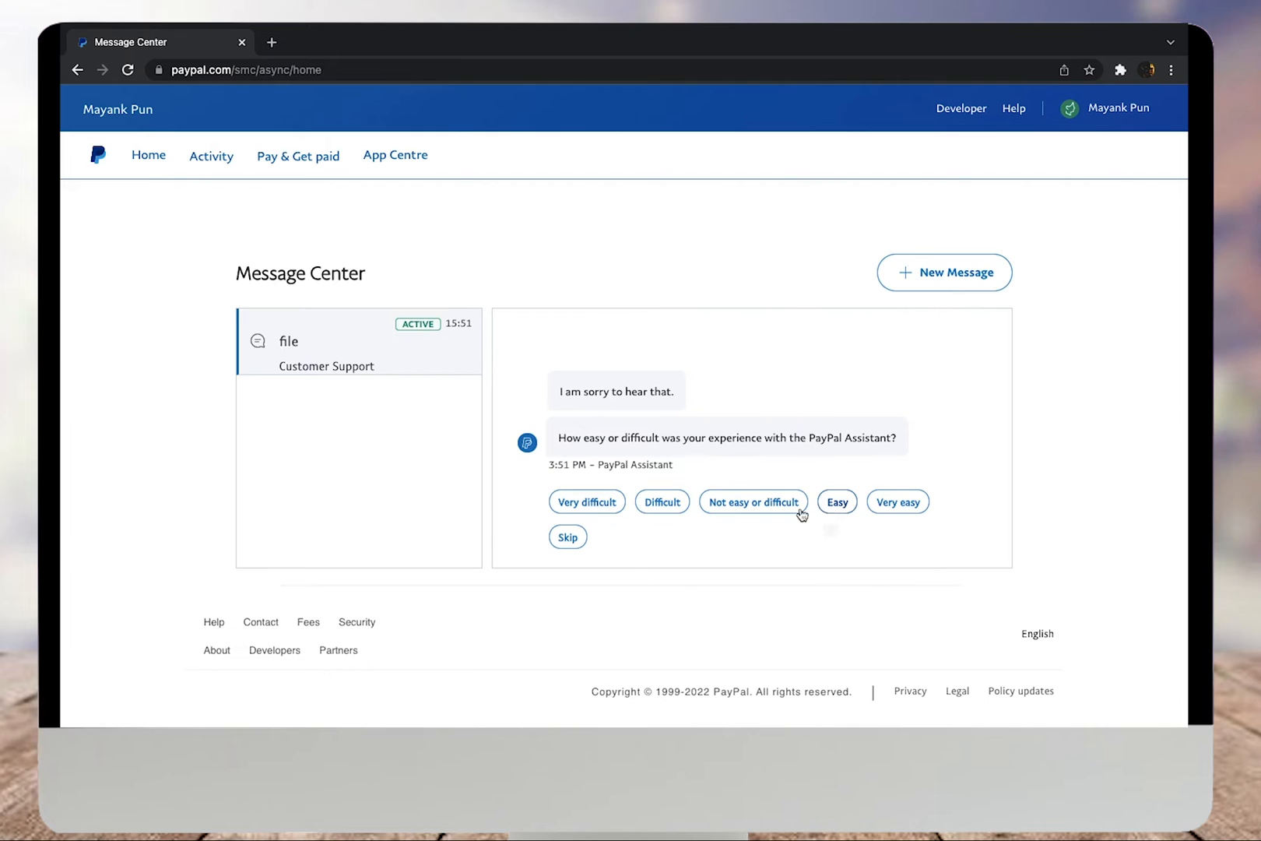
pyautogui.click(566, 537)
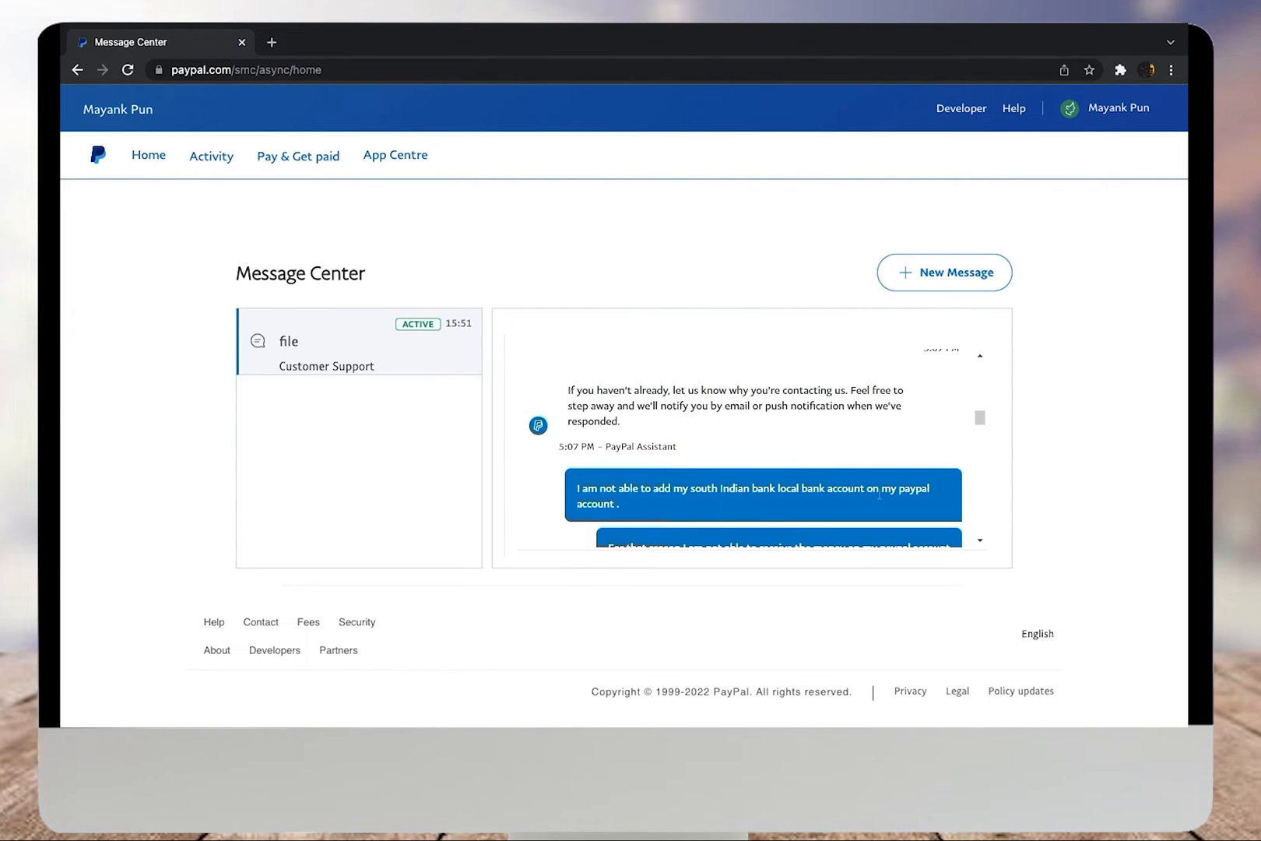
# Scroll through support's reply on adding the bank and KYC to the South Indian Bank account awaiting confirmation
pyautogui.scroll(-3)
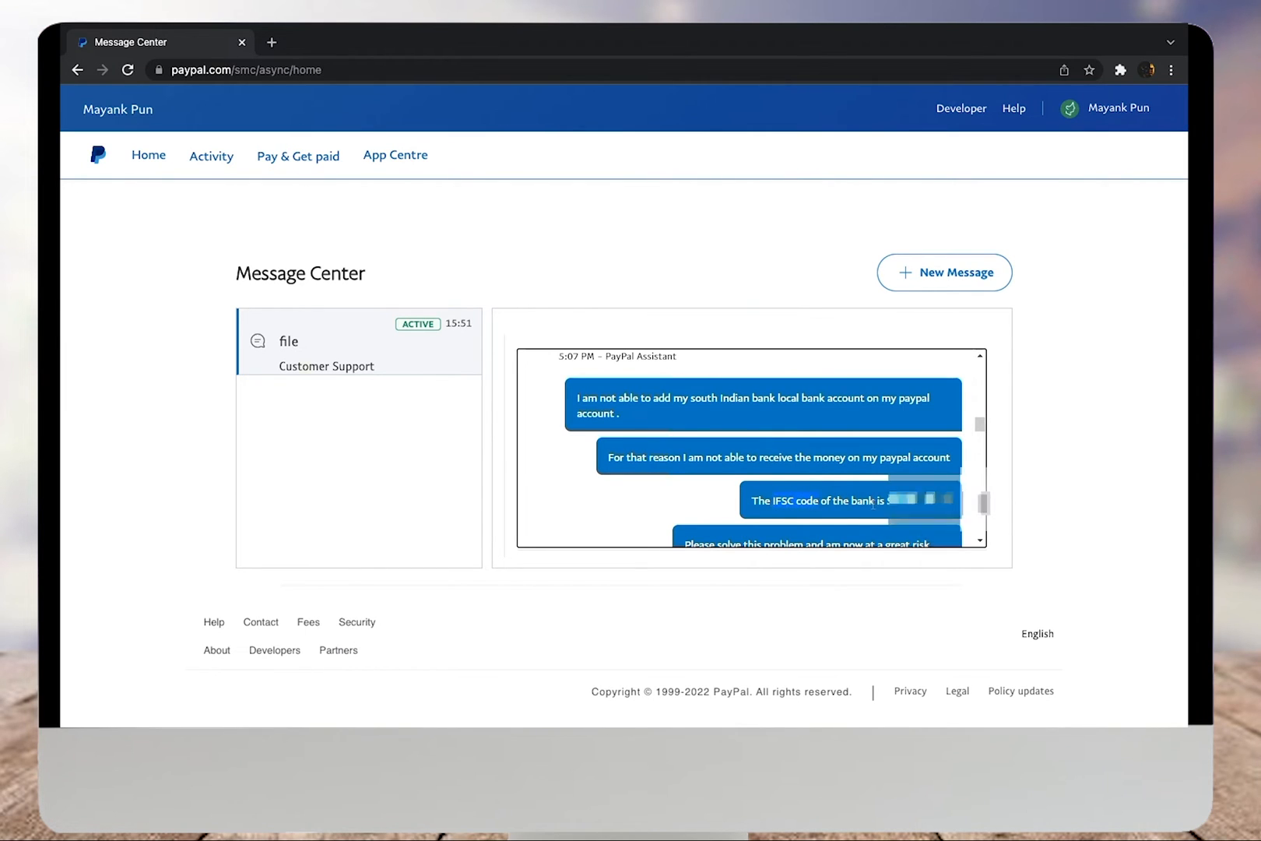
pyautogui.scroll(-3)
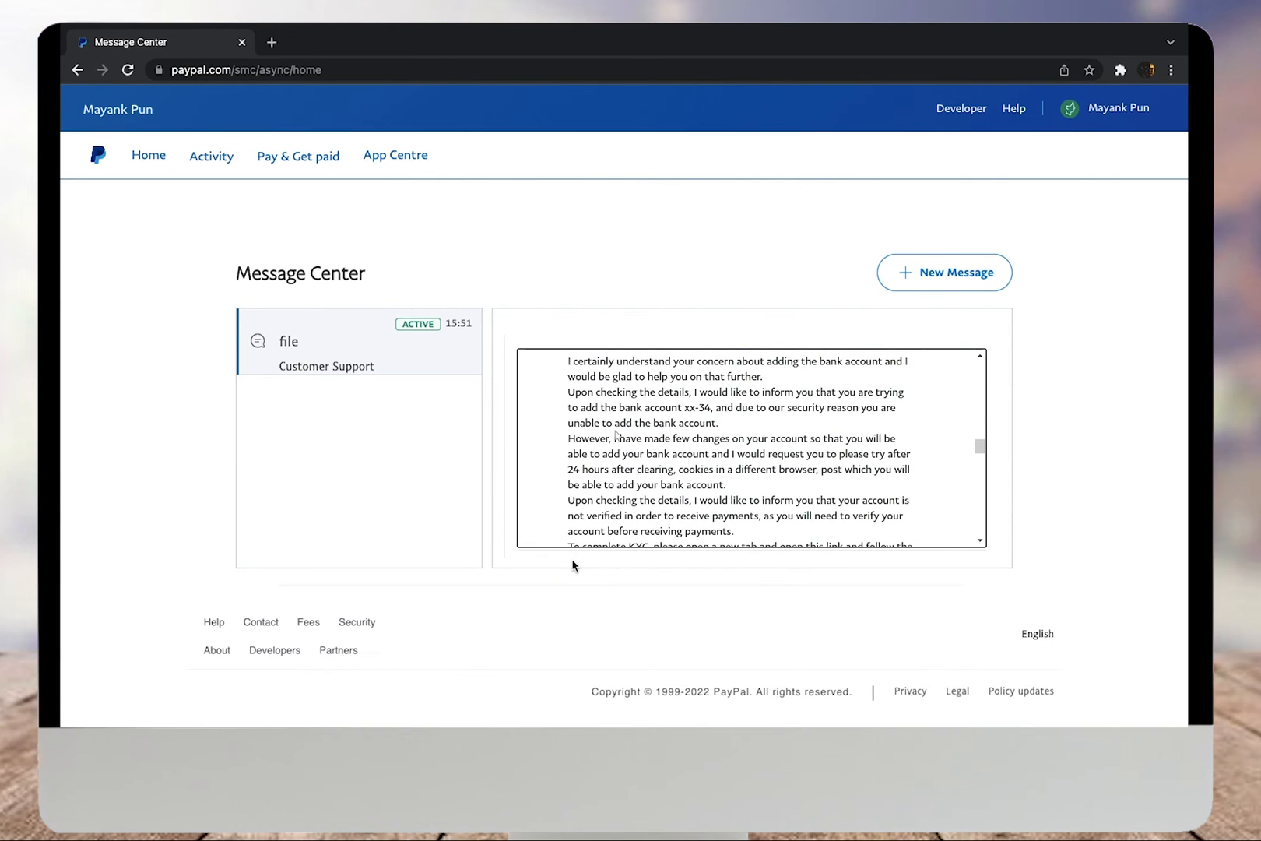
pyautogui.scroll(-3)
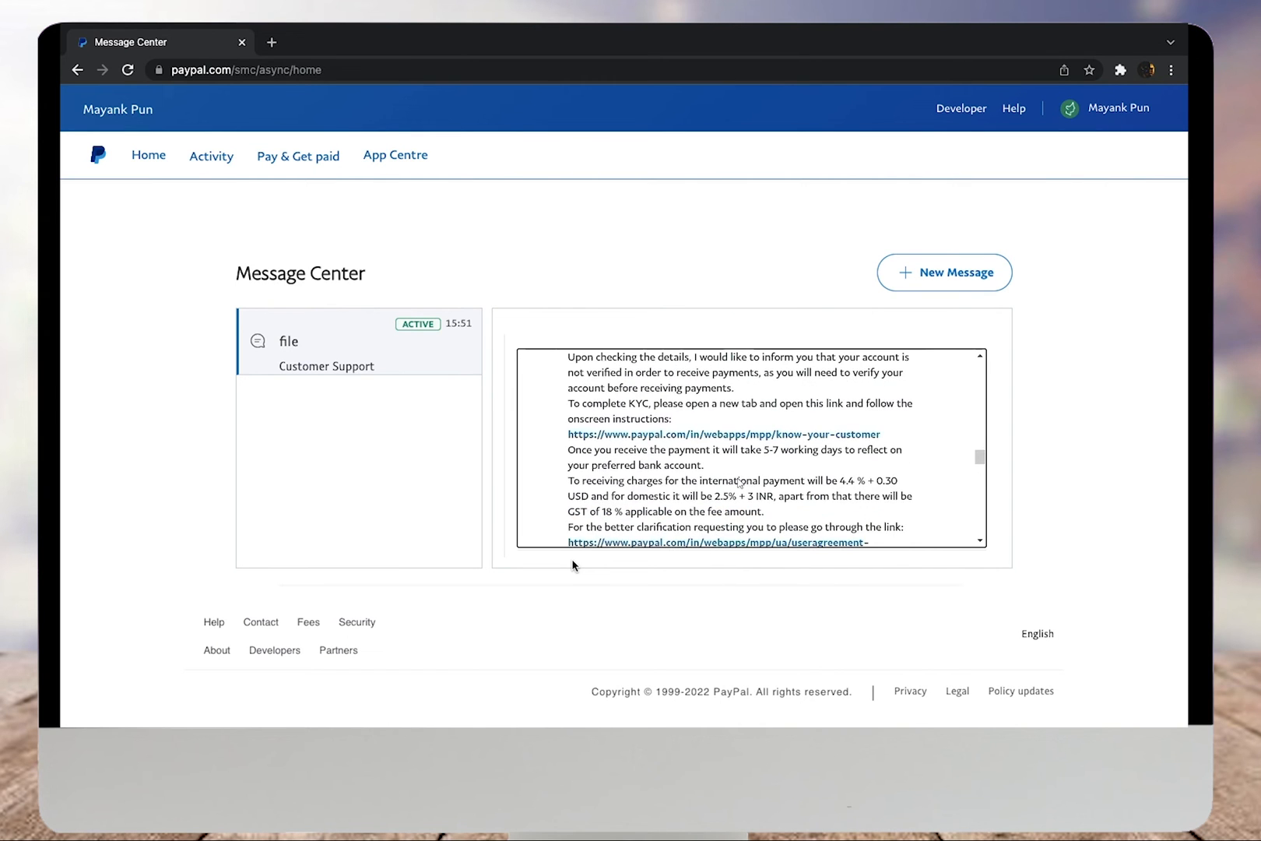
pyautogui.scroll(-3)
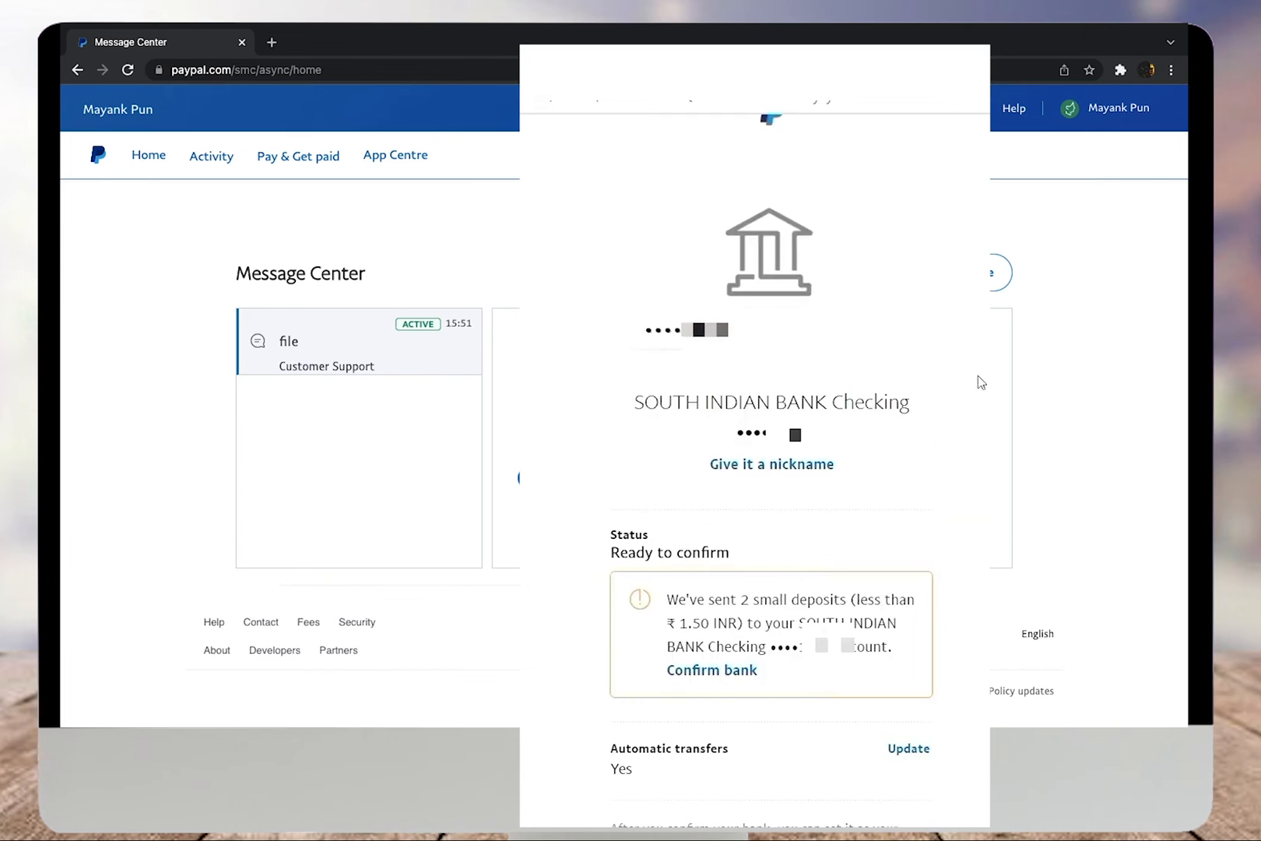
# Begin Confirm bank for South Indian Bank, reaching the two-deposit-amount form
pyautogui.scroll(-3)
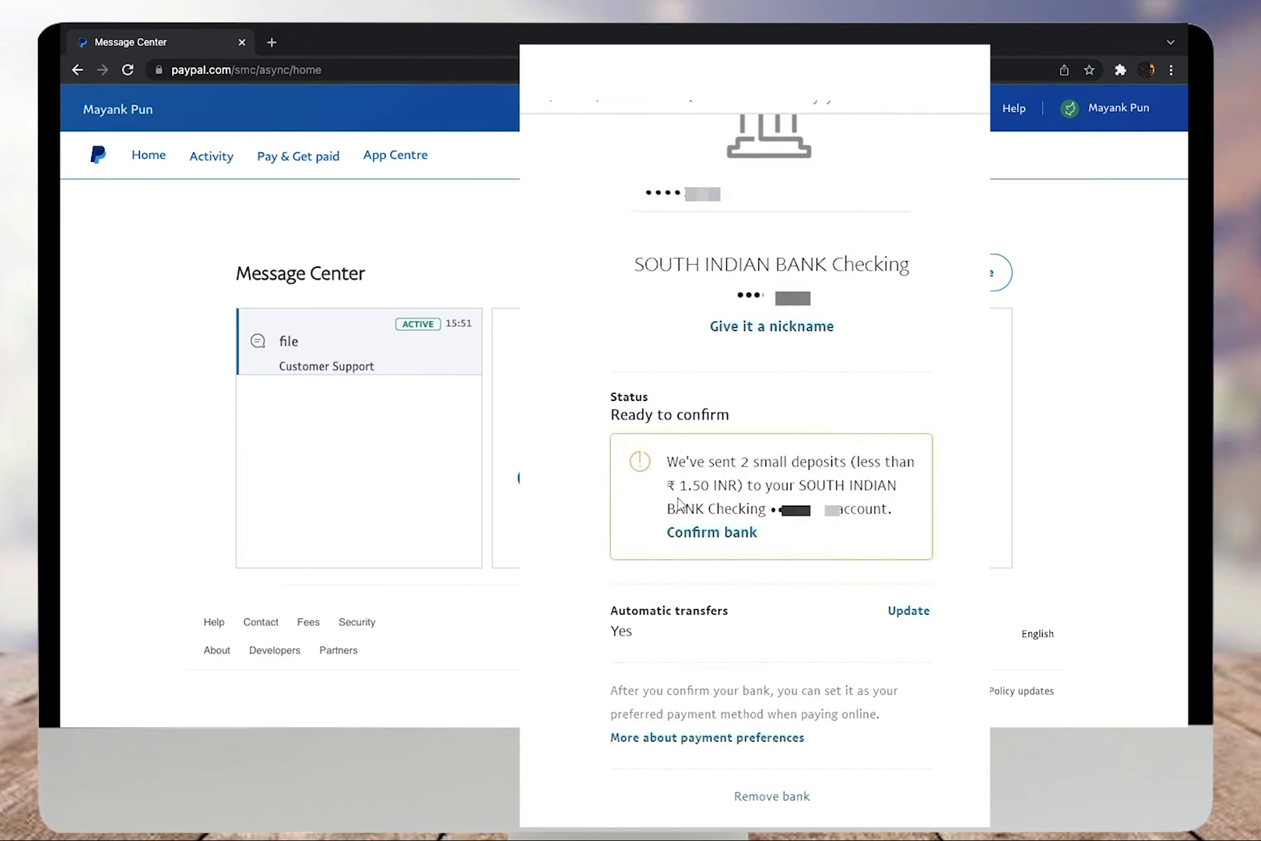
pyautogui.moveTo(688, 575)
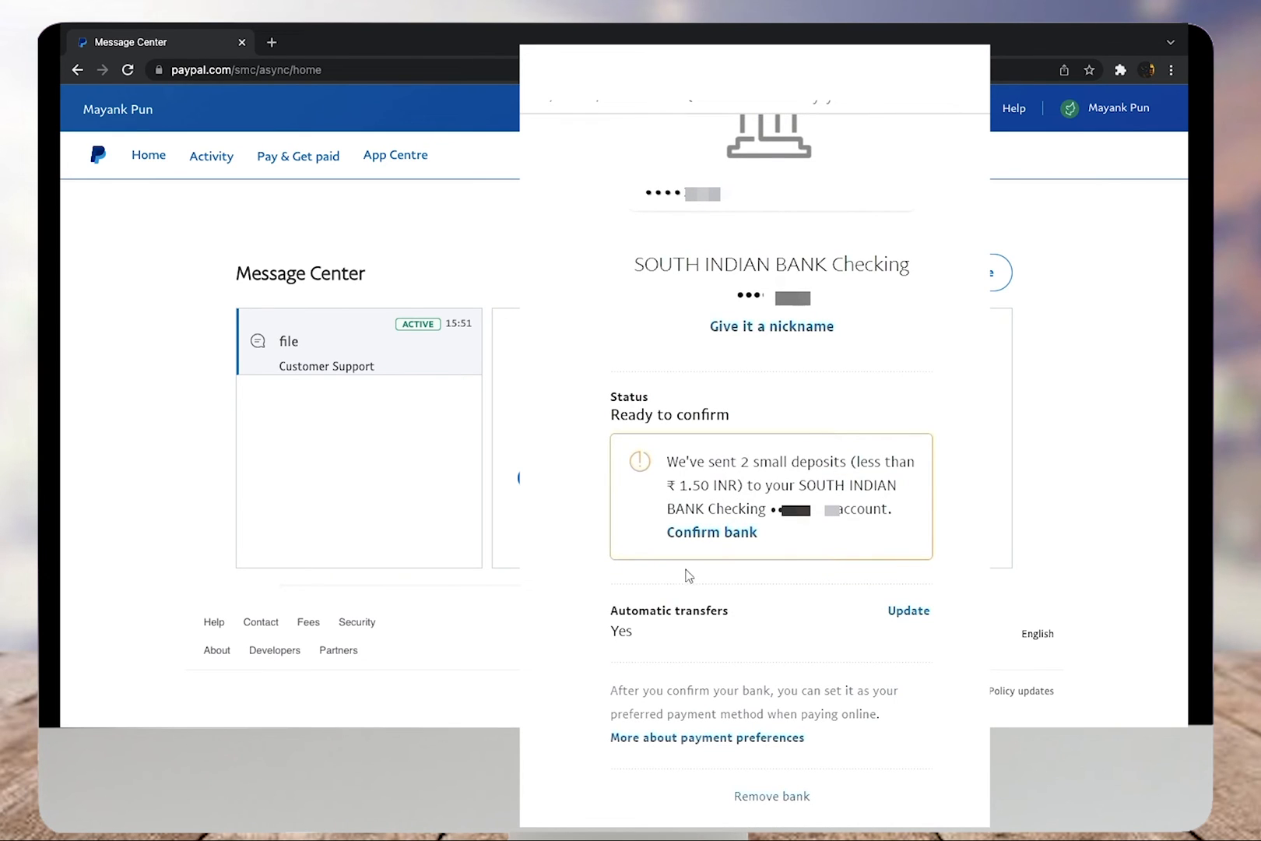
pyautogui.moveTo(712, 533)
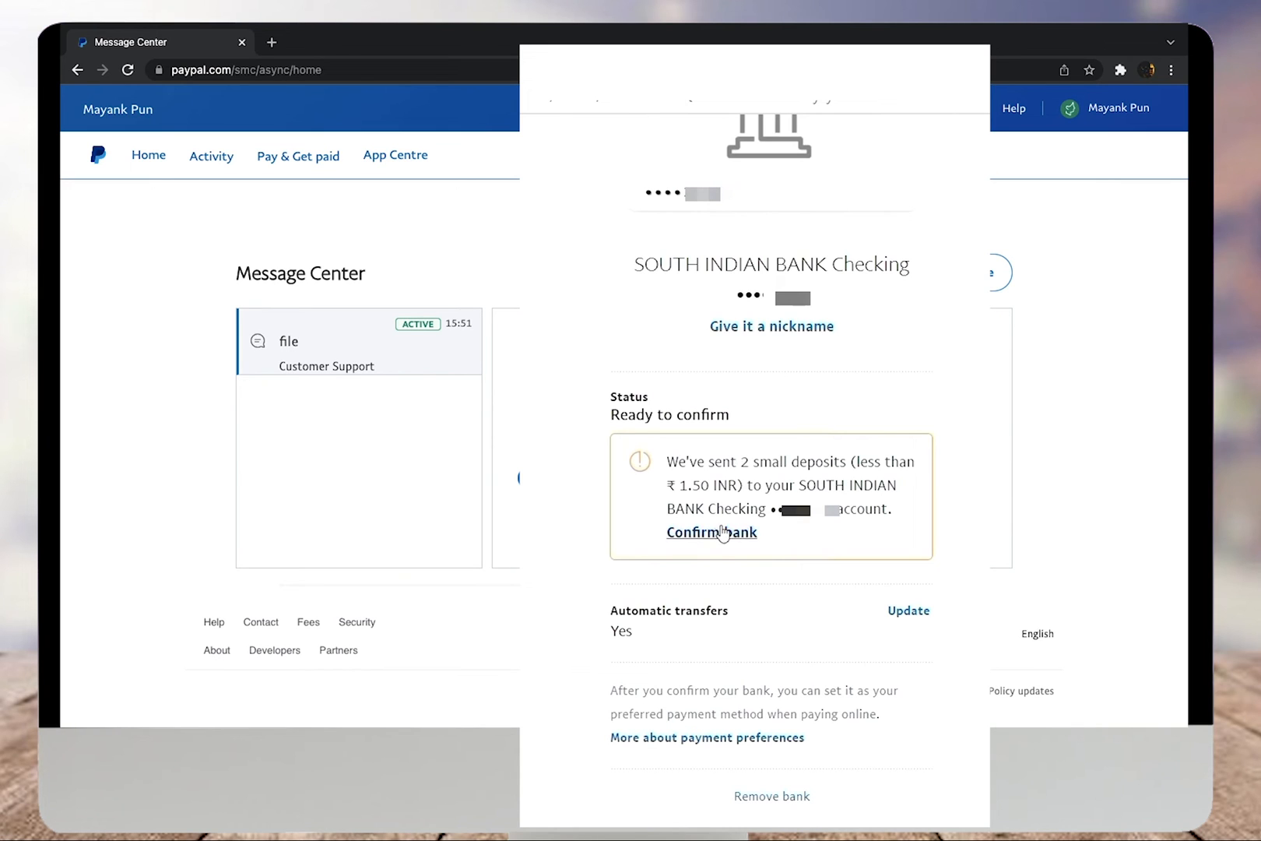
pyautogui.click(711, 532)
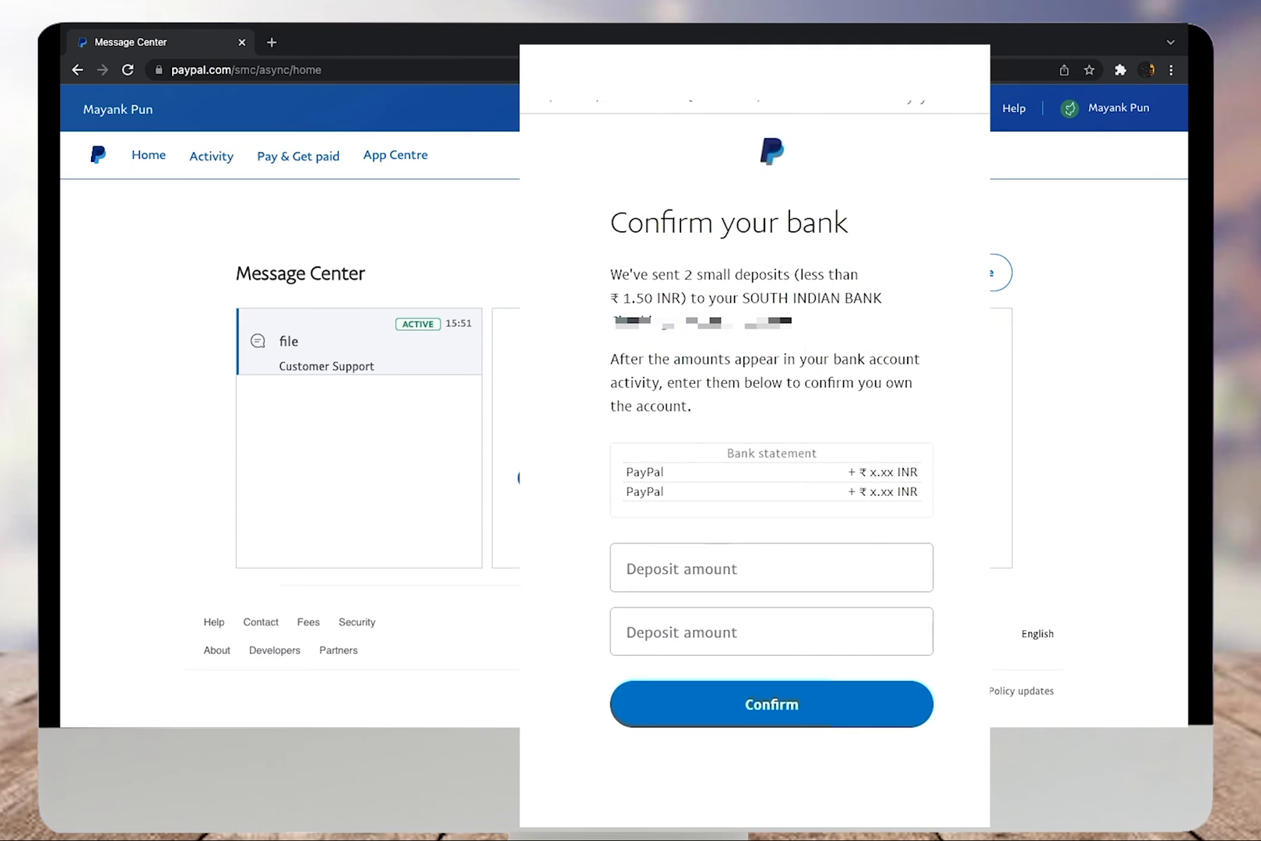
pyautogui.click(769, 567)
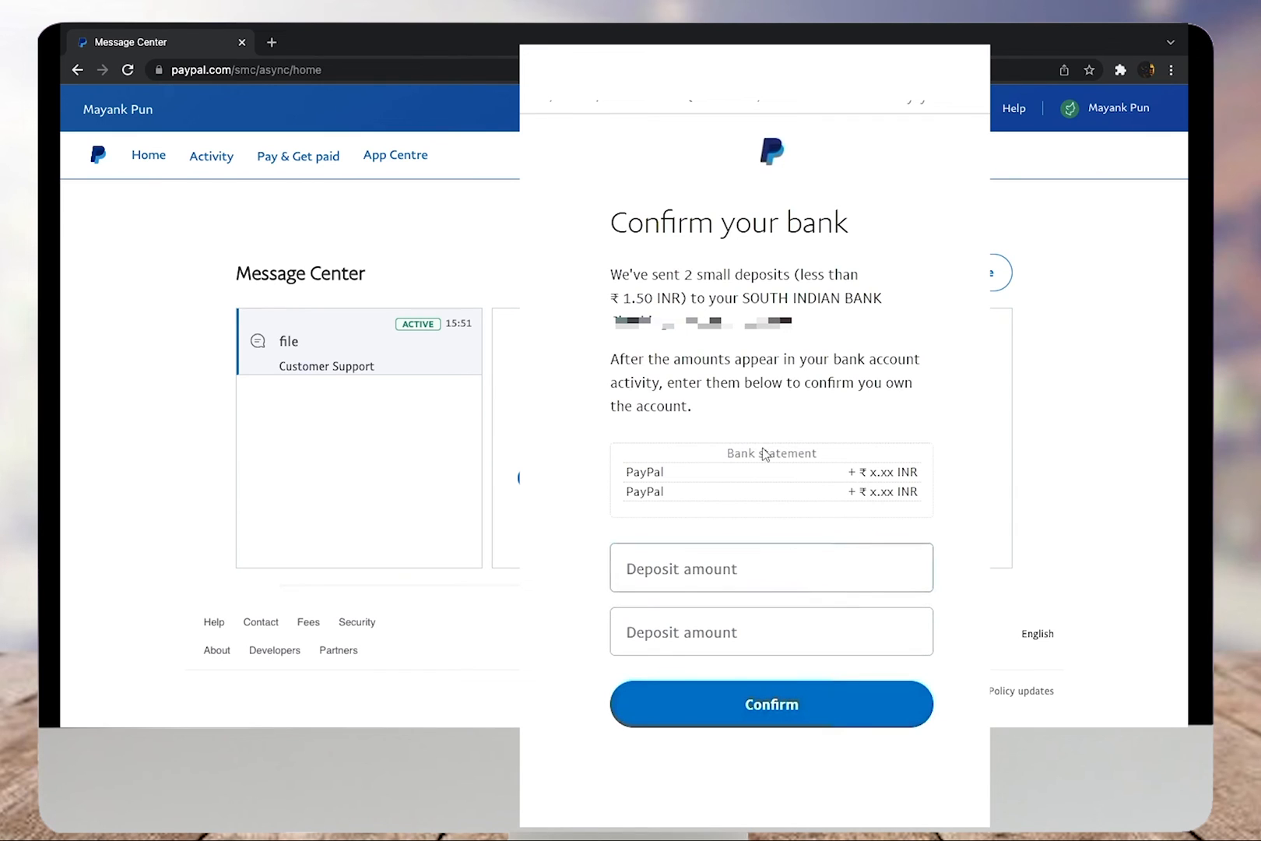
pyautogui.moveTo(959, 452)
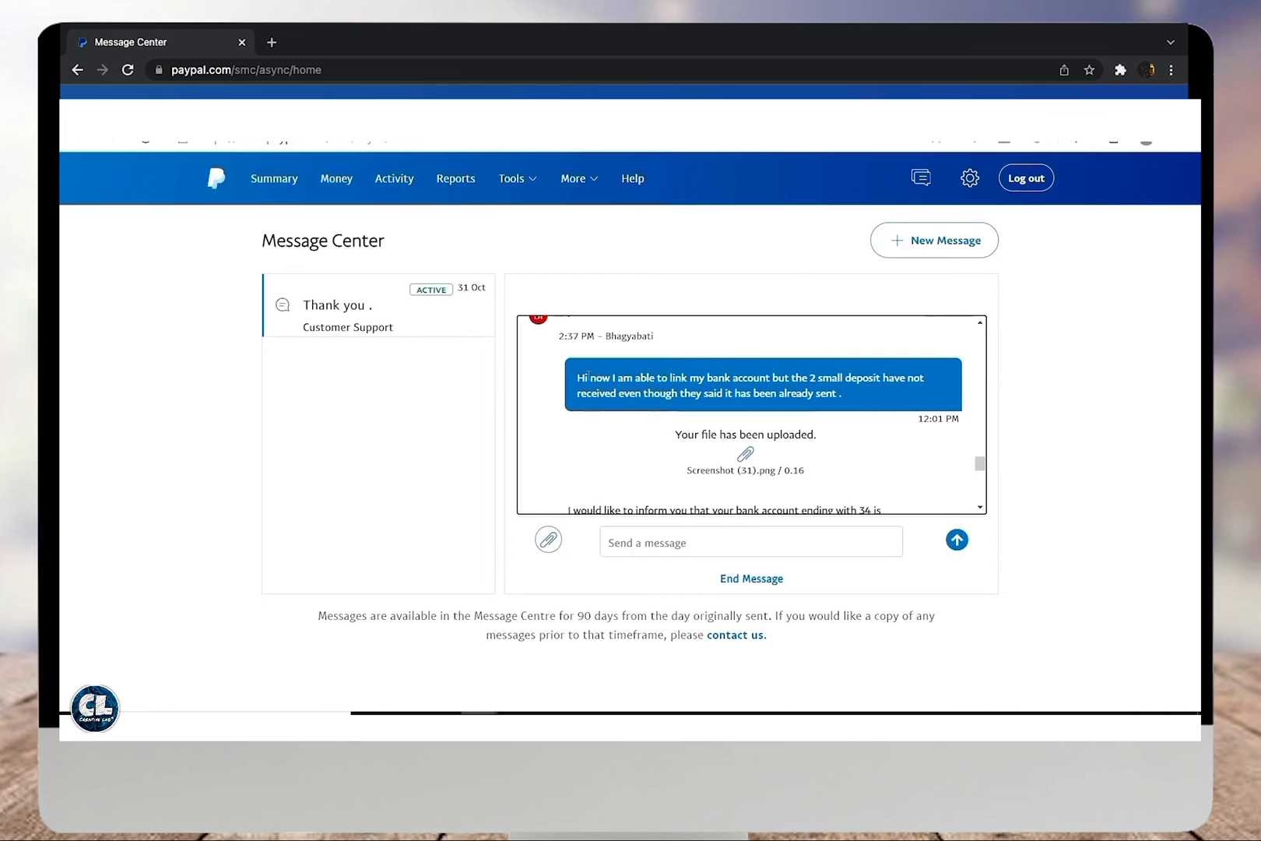
# Scroll to support's reply that the bank is confirmed without deposits and KYC is complete
pyautogui.scroll(-3)
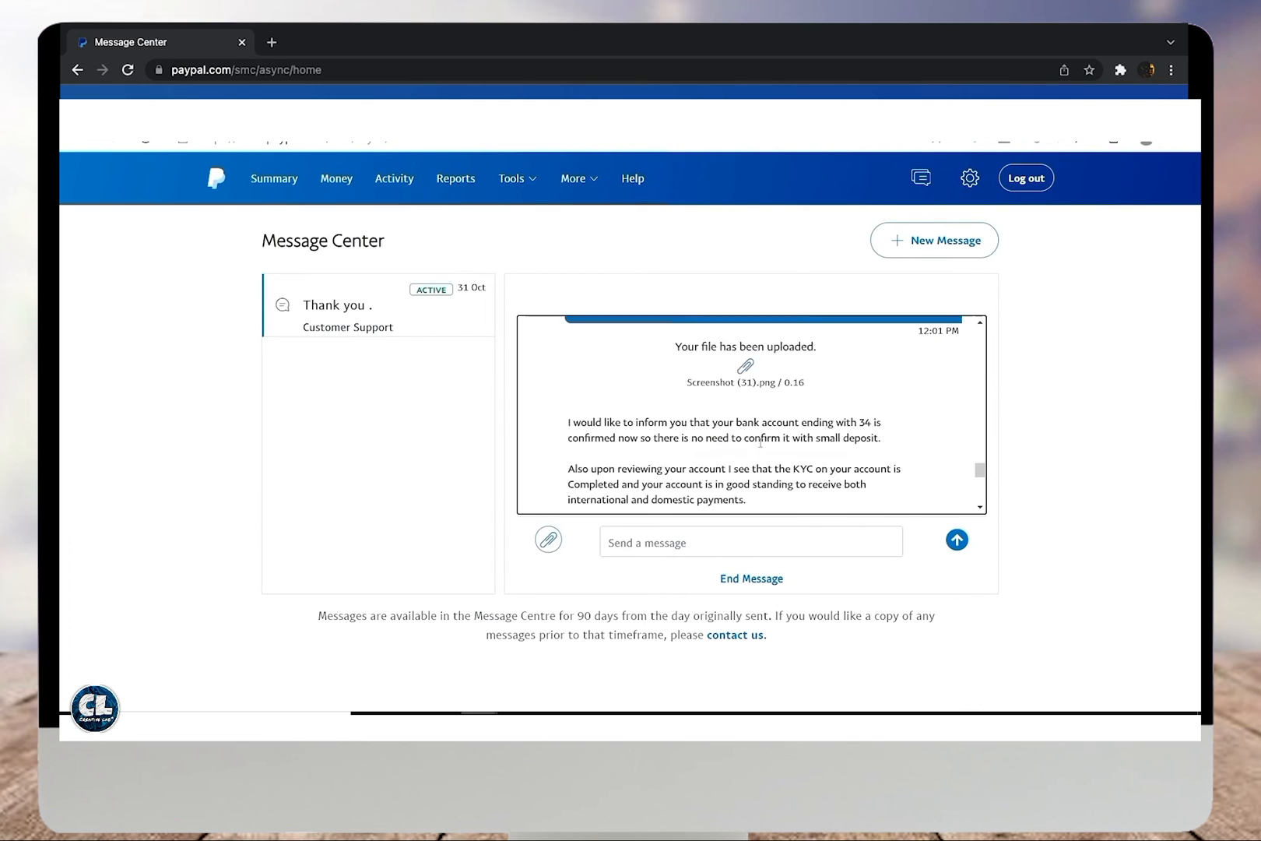
pyautogui.scroll(-3)
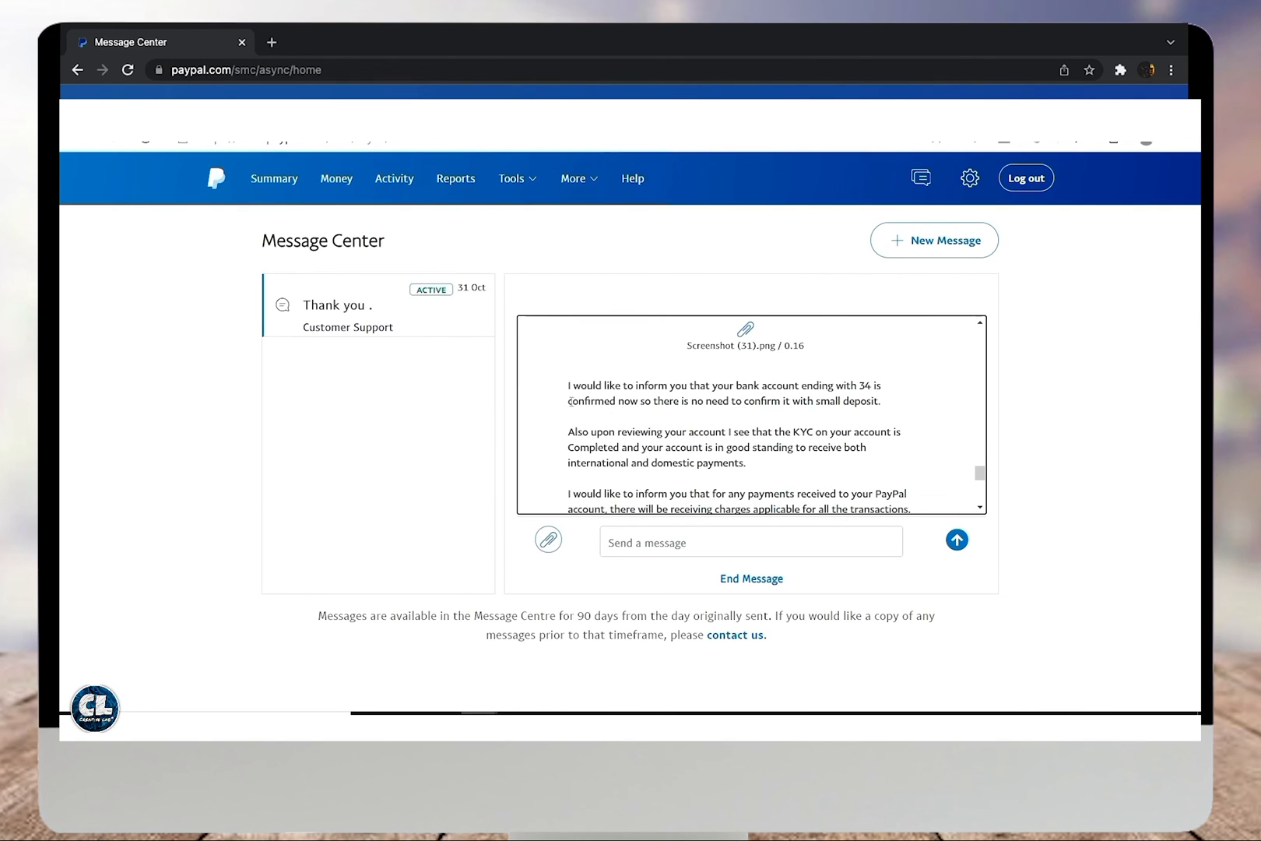
pyautogui.scroll(-3)
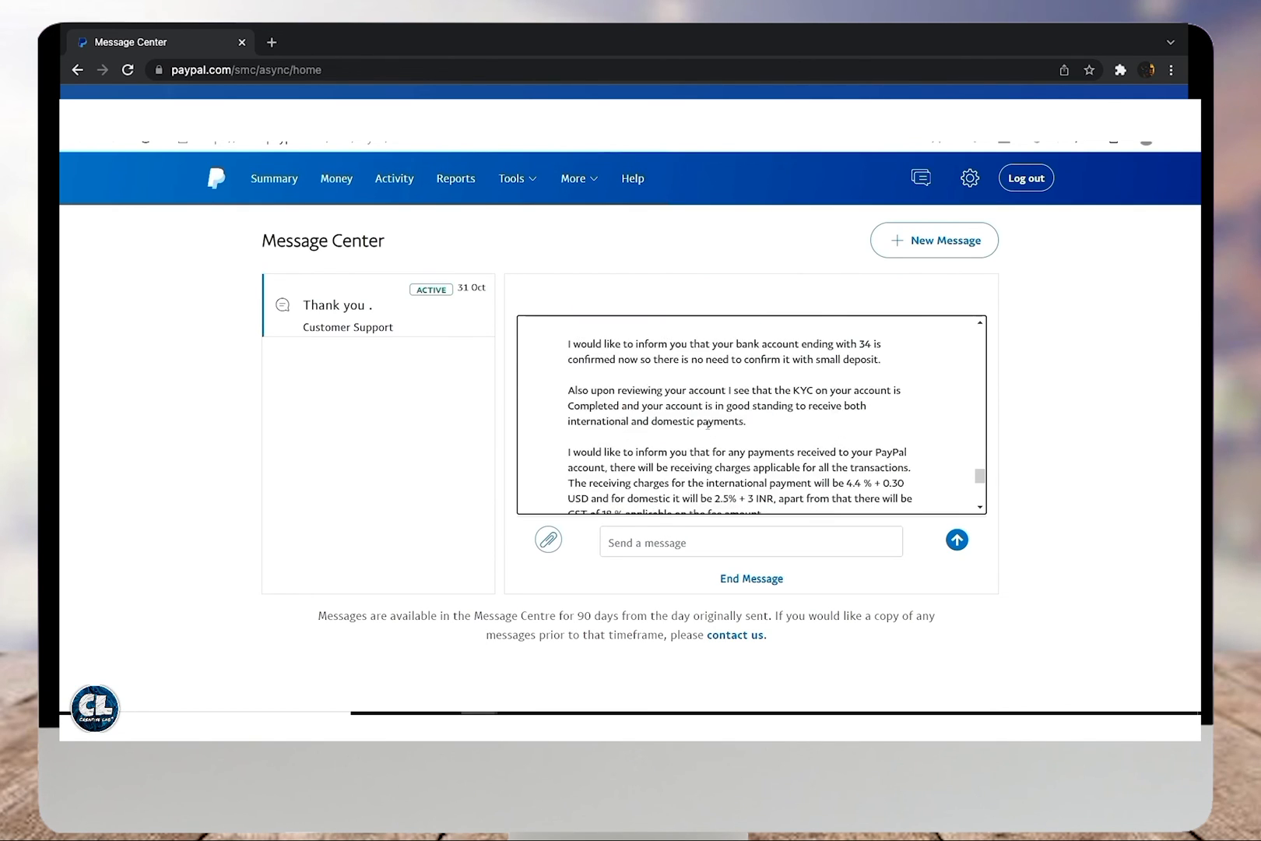